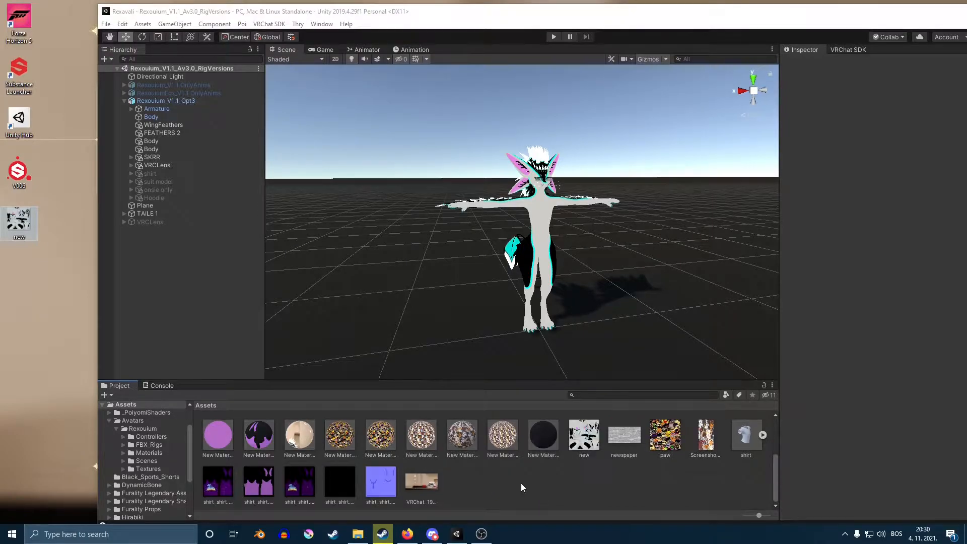
Step: Create a new material, New Material 14, in Assets and select it for editing
click(583, 435)
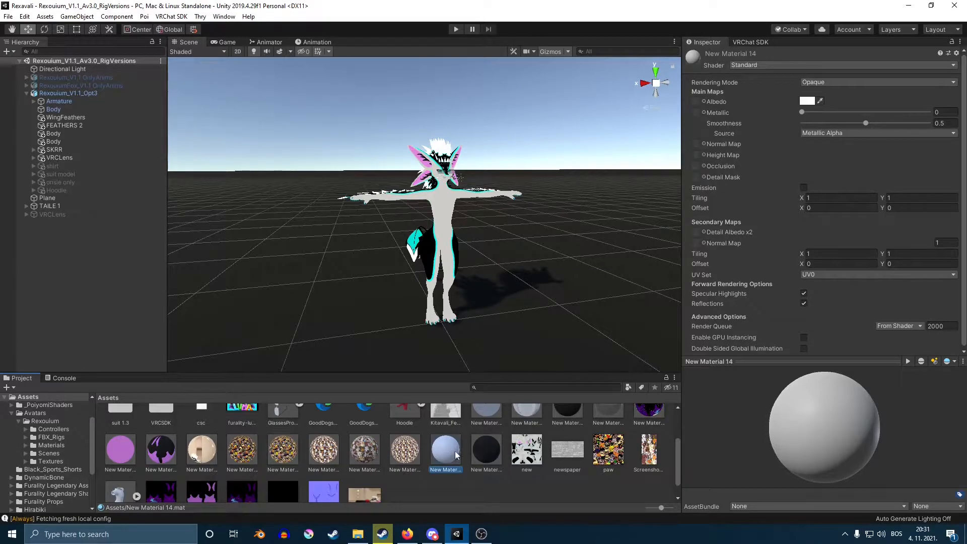
click(526, 451)
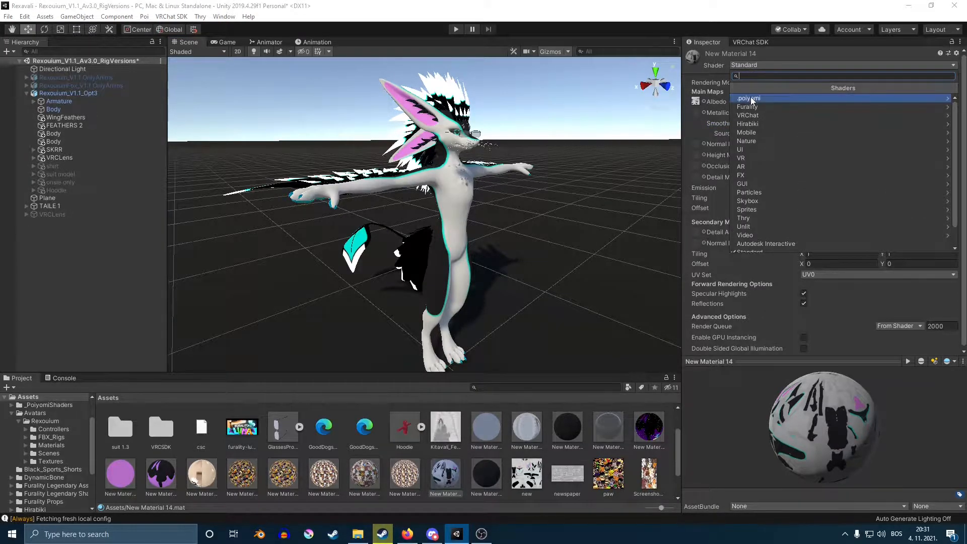
Step: Switch New Material 14's shader from Standard to .poiyomi > Poiyomi Toon
click(748, 98)
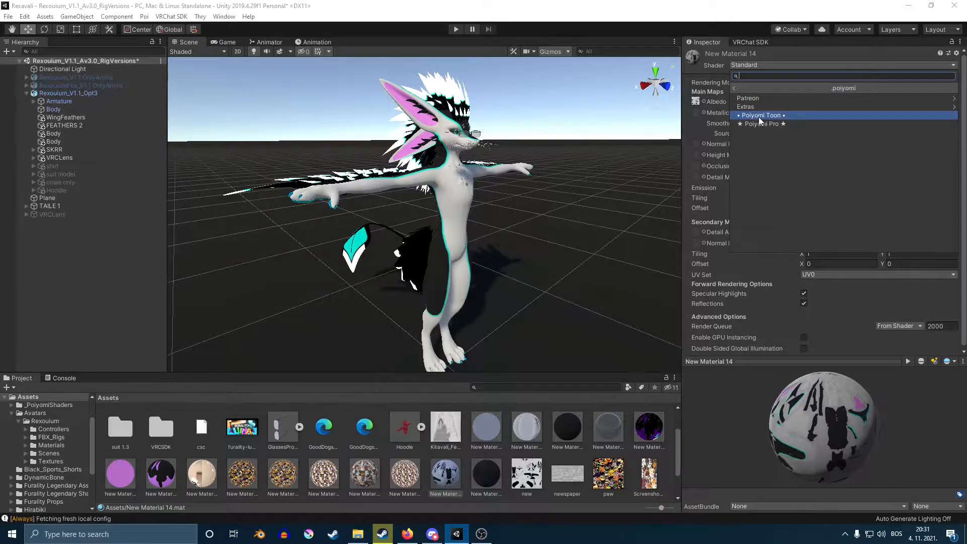
click(761, 115)
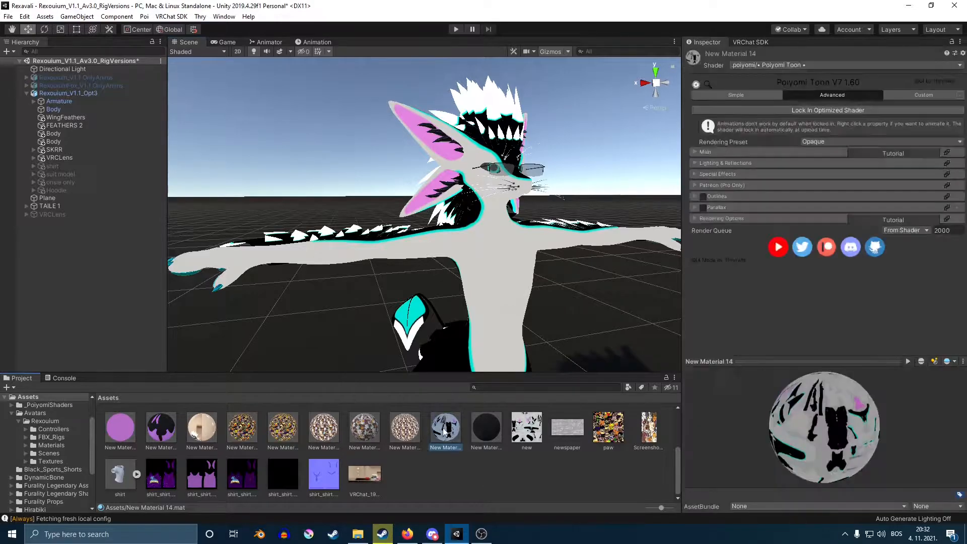
click(486, 426)
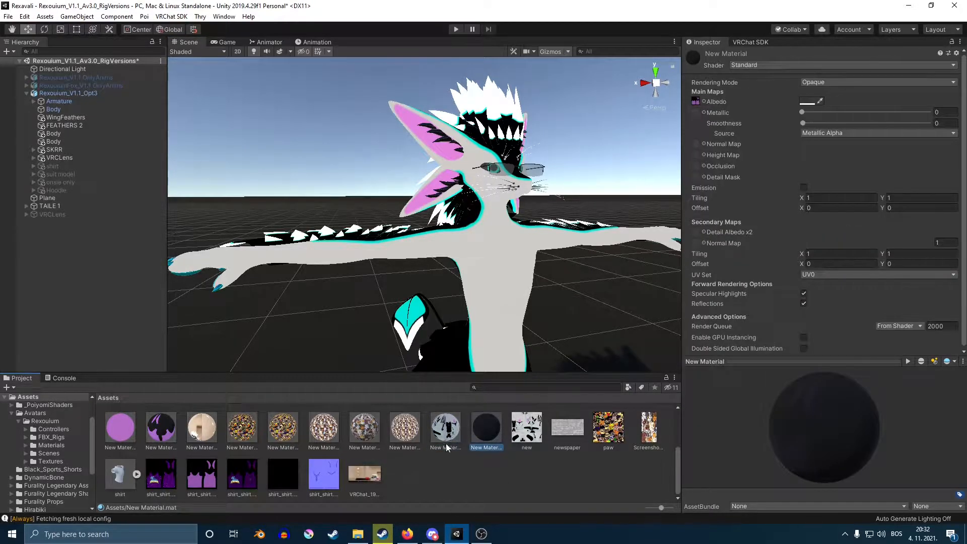
click(446, 425)
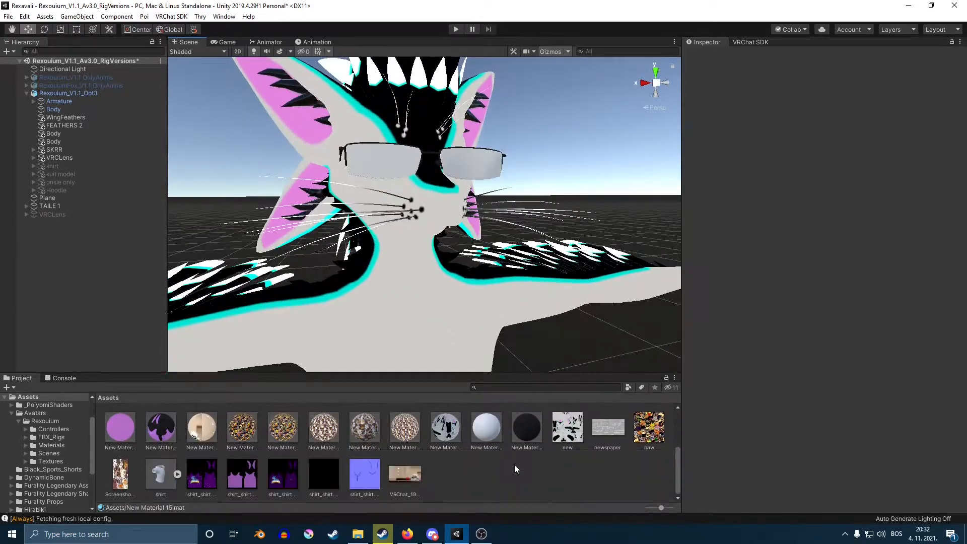
Step: Create New Material 16 and apply it to the glasses lenses in the Scene view
right_click(515, 469)
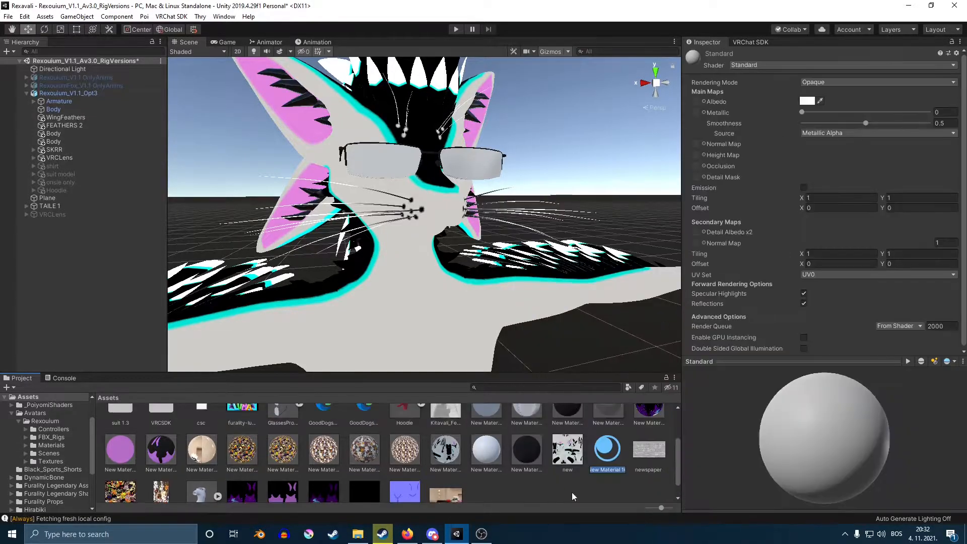
click(526, 450)
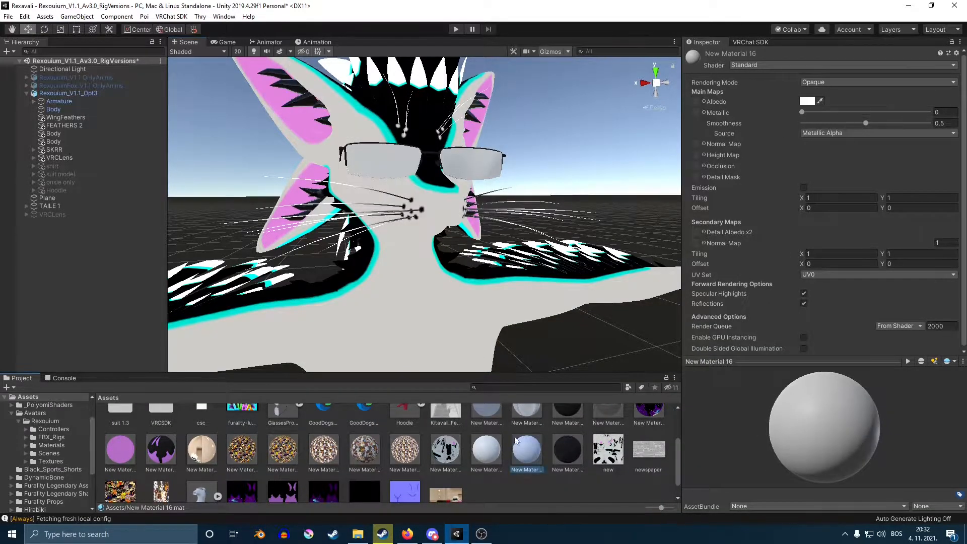
drag(864, 122, 802, 122)
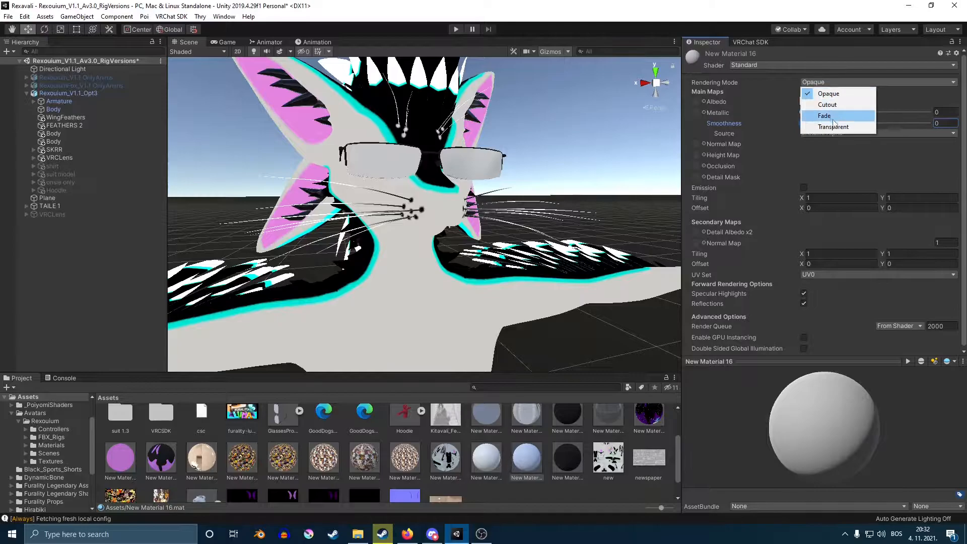
Step: Make the lens material Transparent with albedo alpha around 58 and Smoothness 0
click(833, 126)
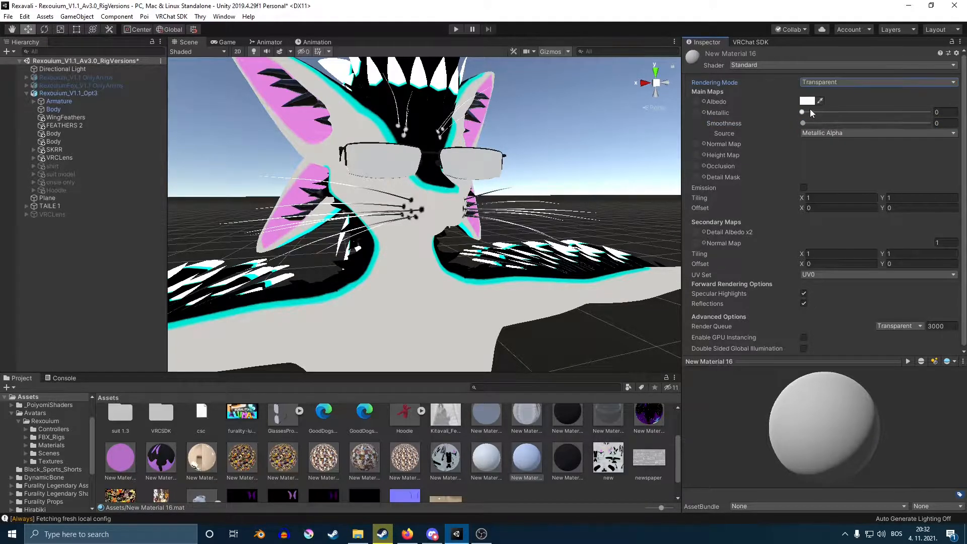
click(809, 101)
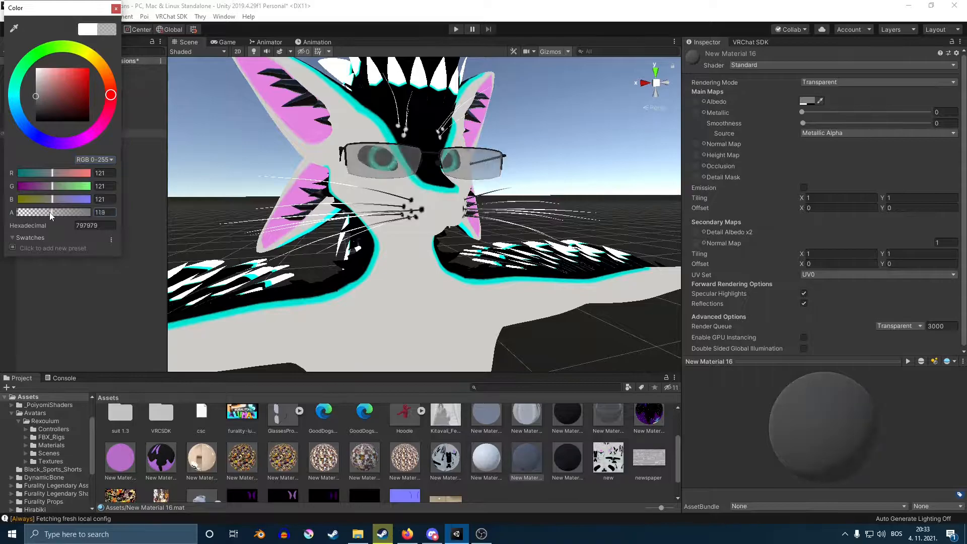
drag(24, 211, 8, 212)
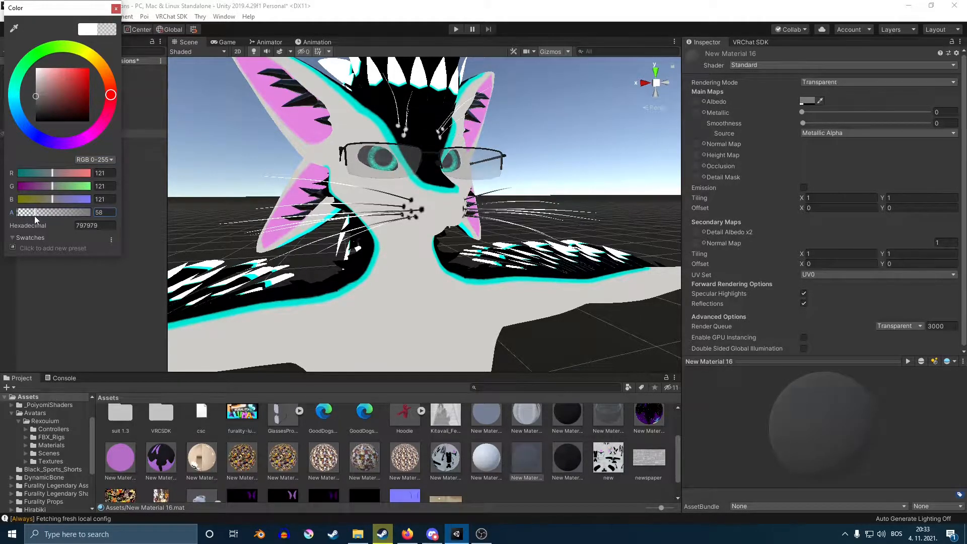
click(115, 8)
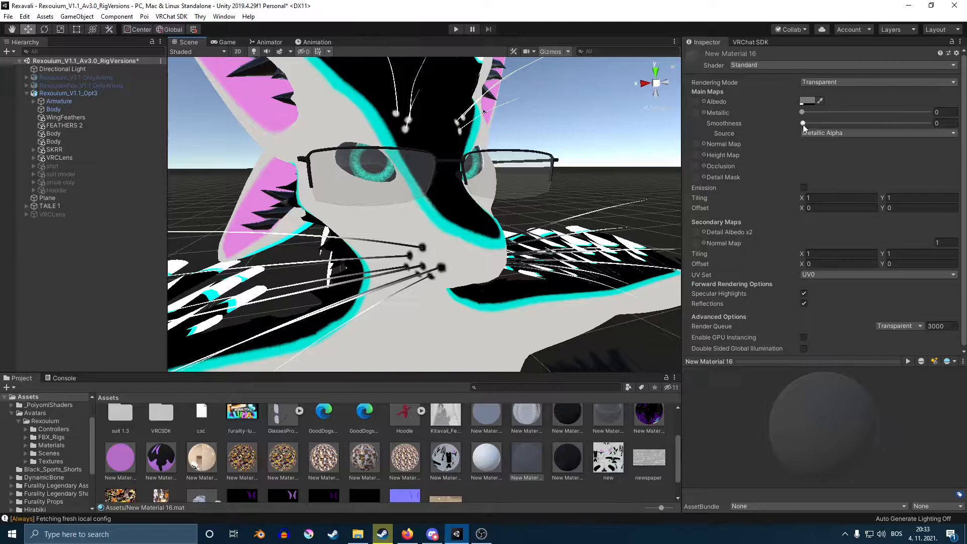
drag(802, 123, 904, 123)
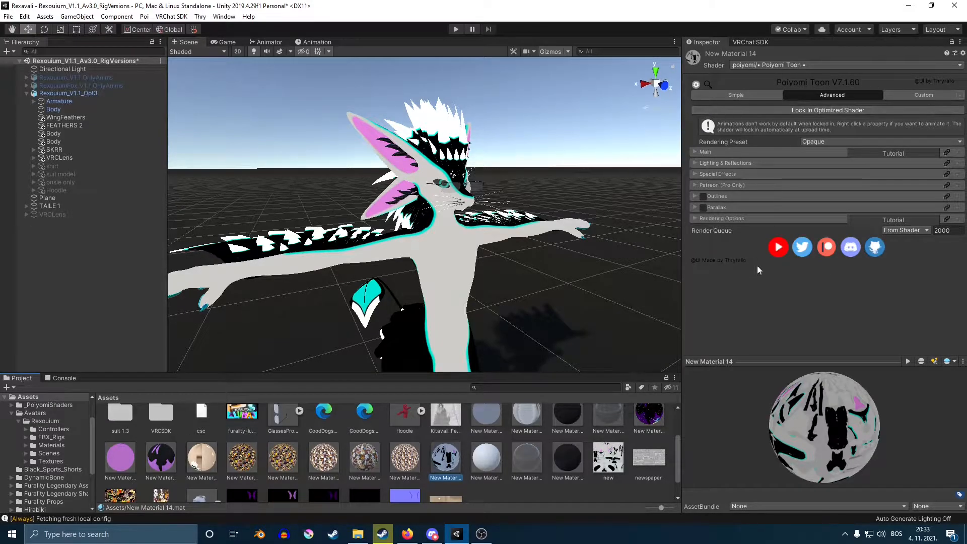
Step: Expand the Special Effects foldout on New Material 14's Poiyomi Toon inspector
click(695, 173)
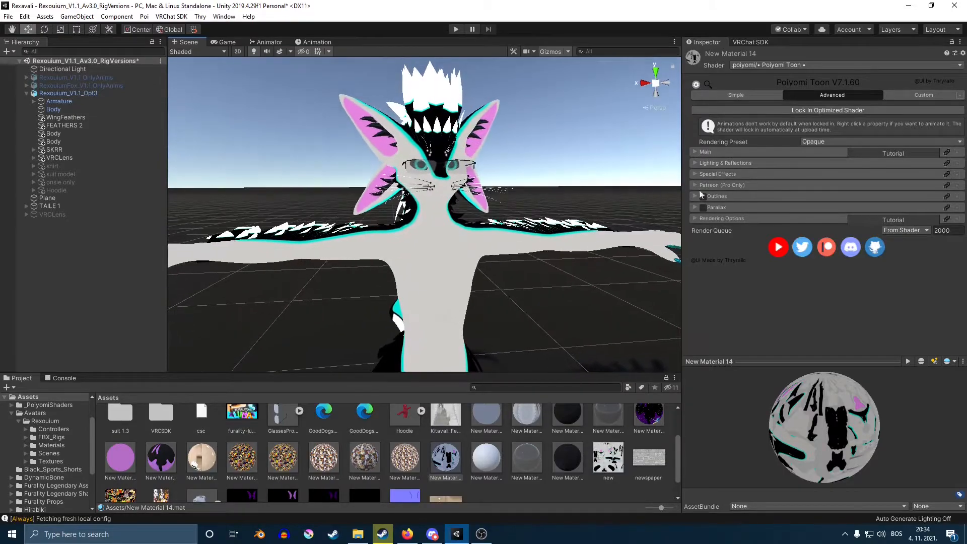
click(717, 173)
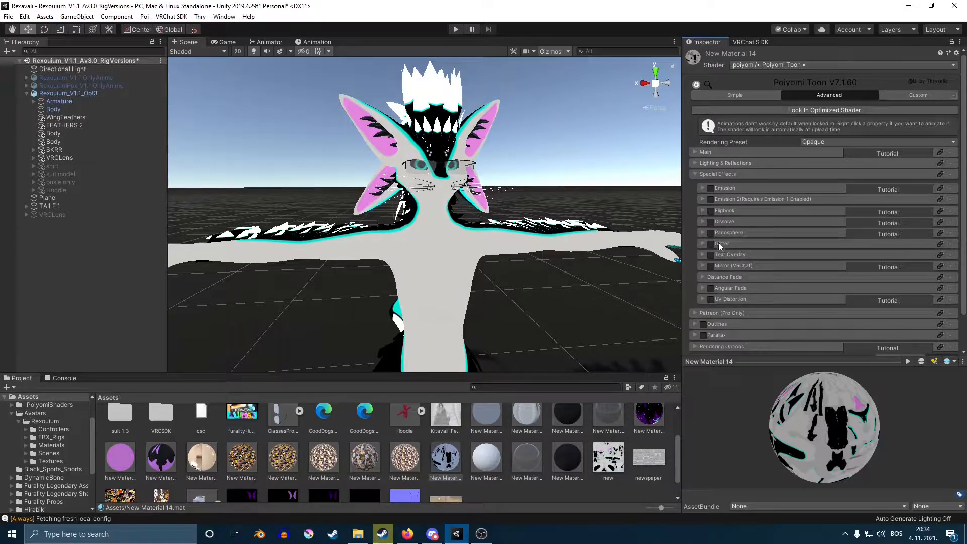
Step: Enable Emission on the body material with a white emission colour
click(711, 188)
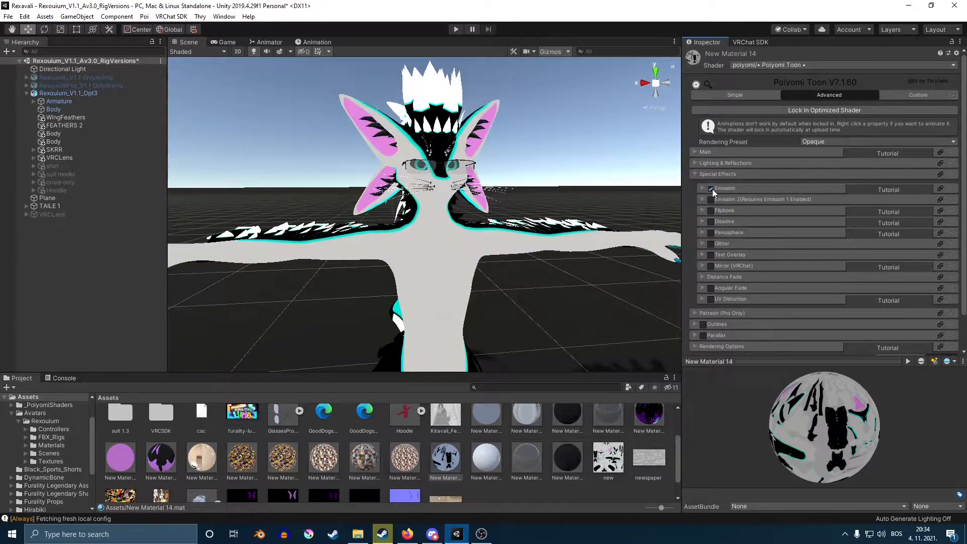
click(701, 188)
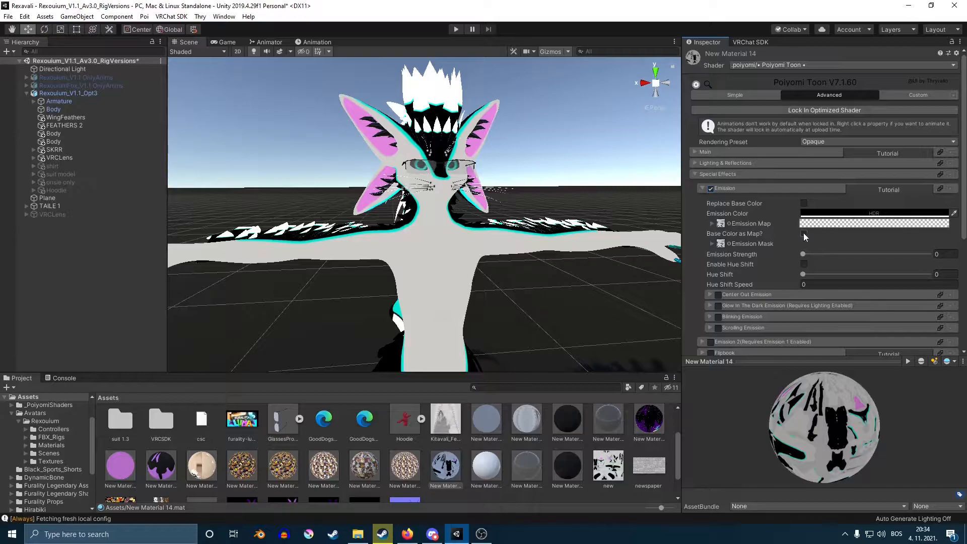
click(873, 213)
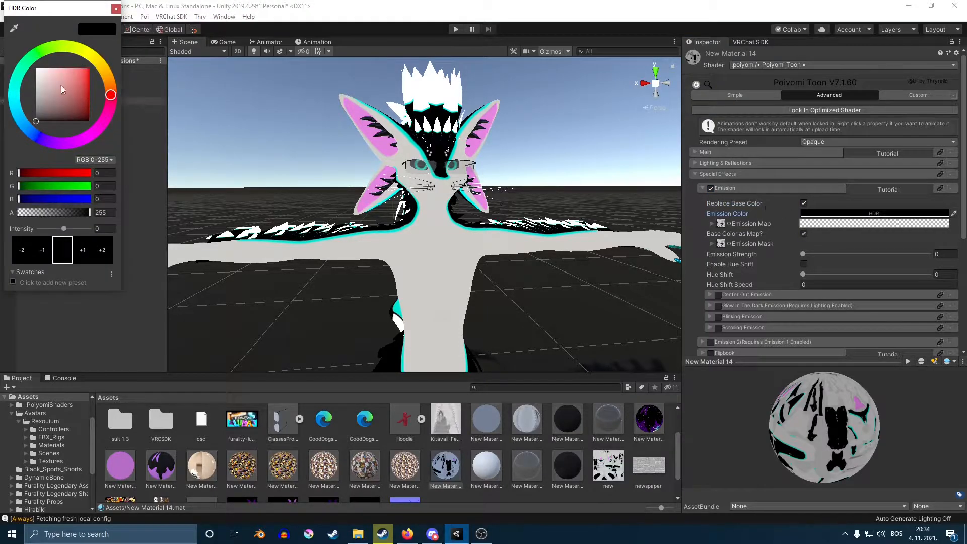
click(114, 8)
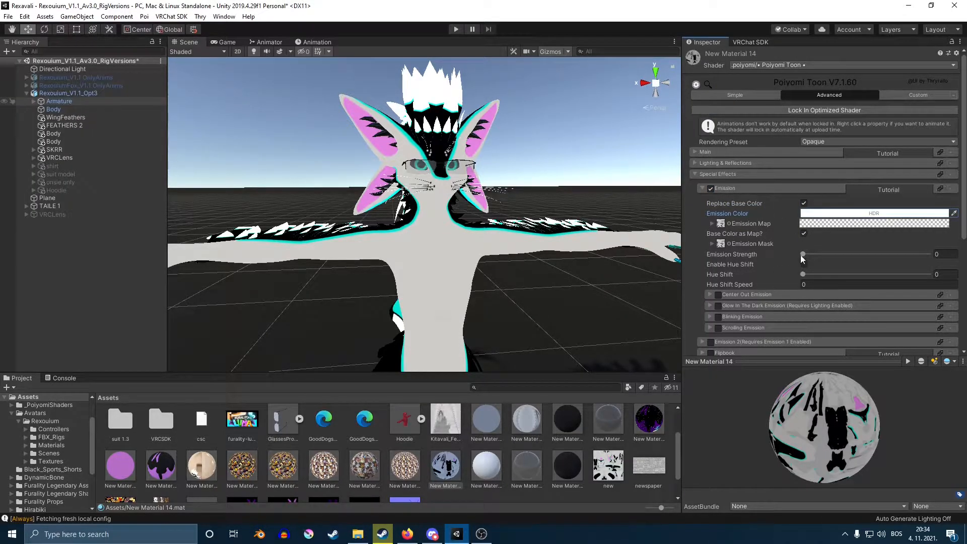
Step: Try Emission Strength at several values, return it to 0 and collapse the section
drag(803, 254, 870, 254)
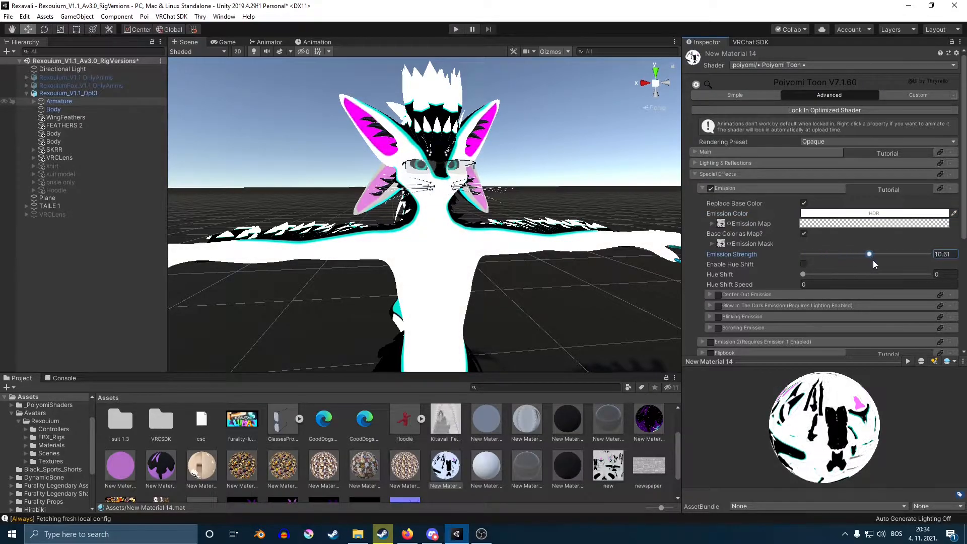
drag(869, 253, 928, 254)
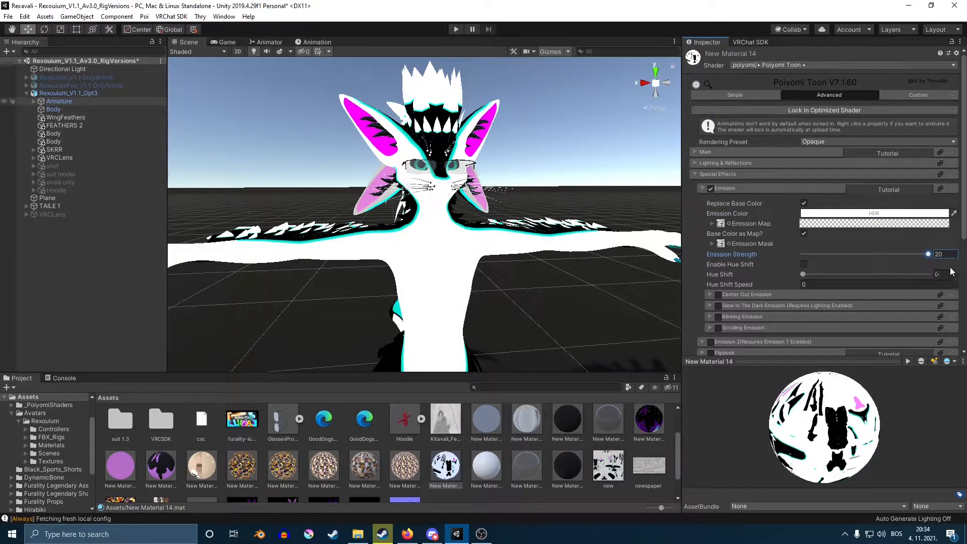
drag(928, 254, 907, 254)
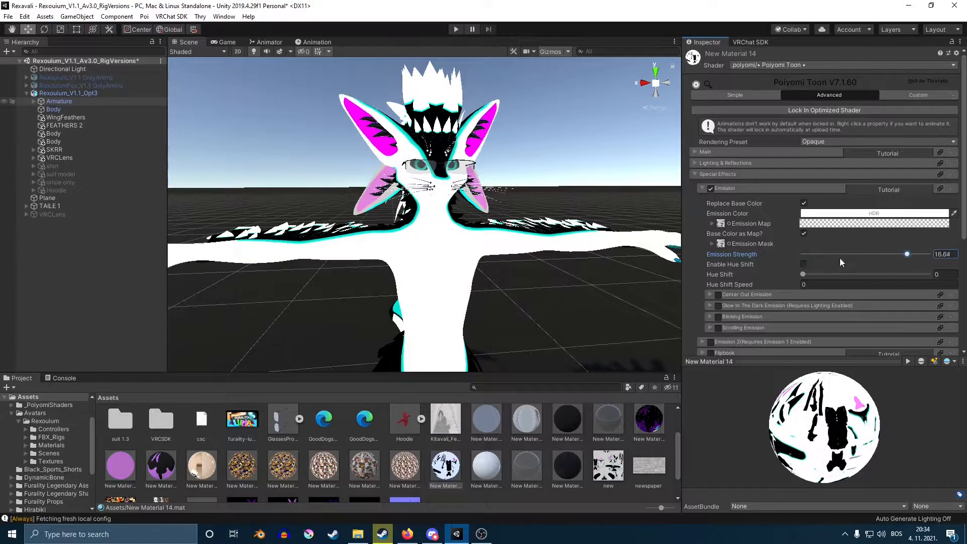
drag(907, 254, 811, 254)
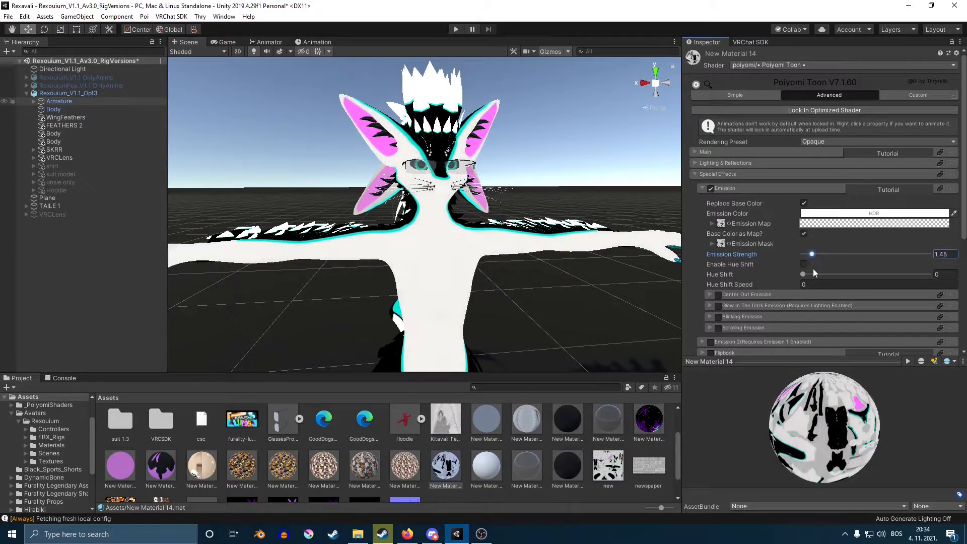
drag(812, 253, 824, 253)
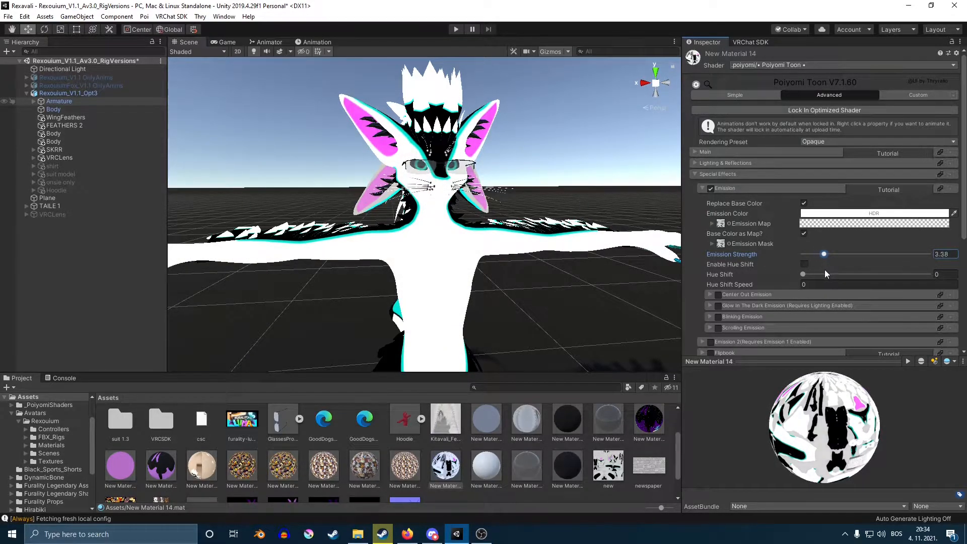
drag(823, 254, 834, 253)
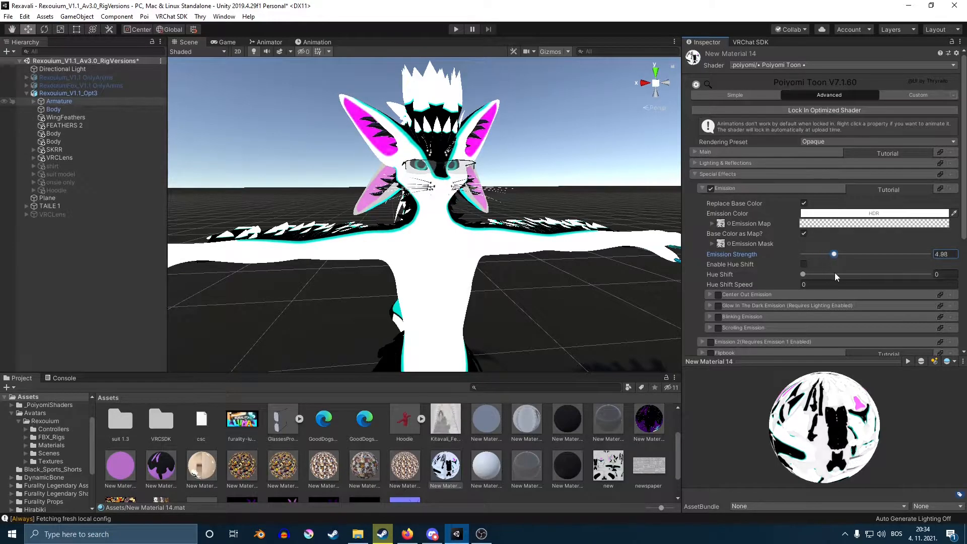
drag(834, 254, 929, 253)
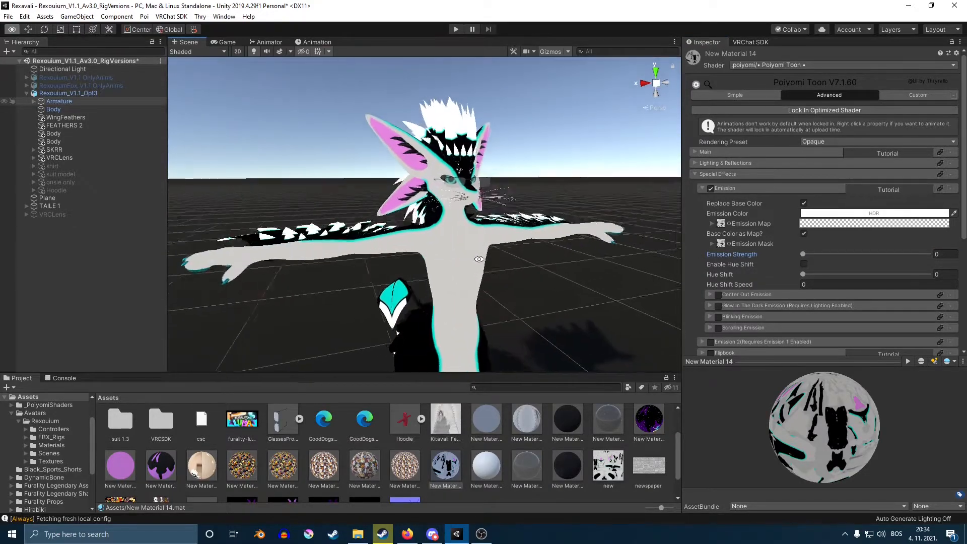
click(702, 188)
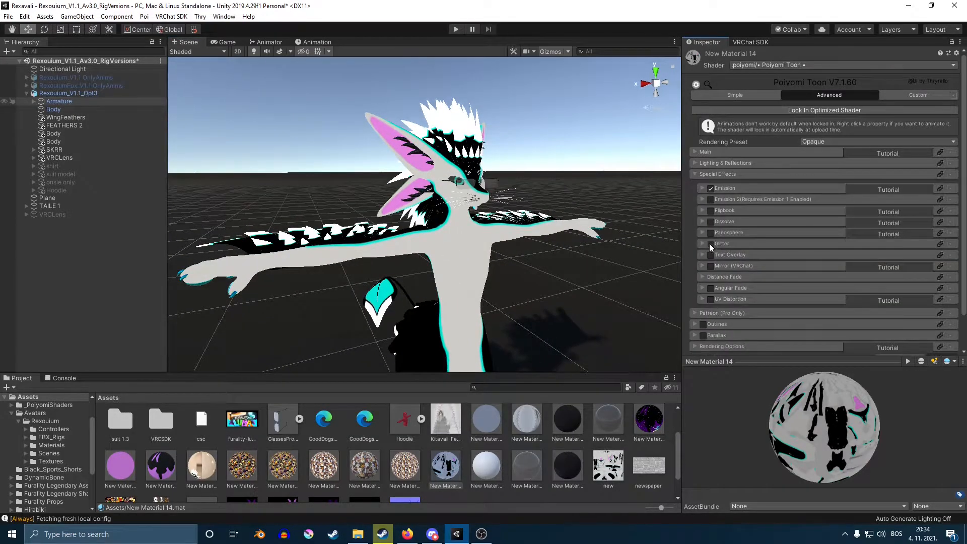
Step: Enable Glitter on the body material with a green colour and adjusted Glitter Size
click(709, 243)
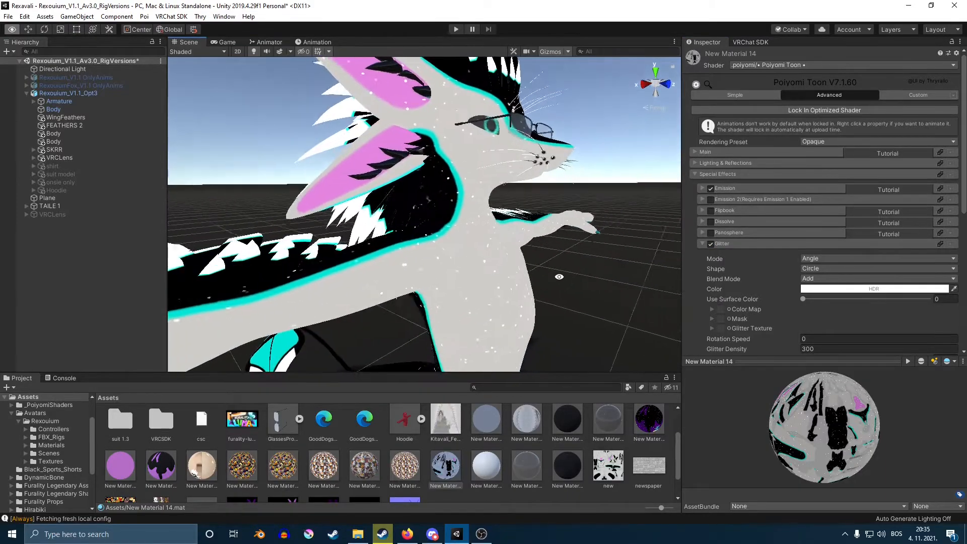
click(873, 289)
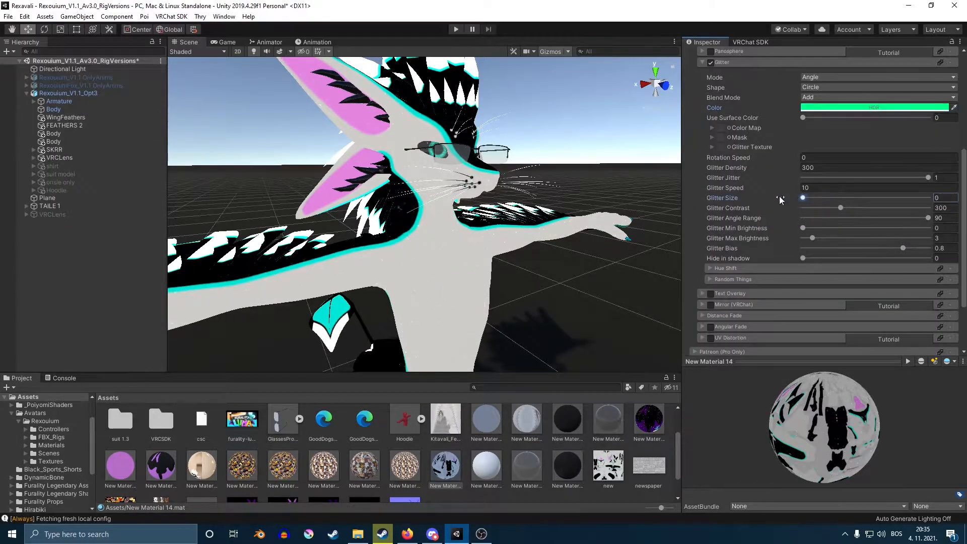
drag(802, 197, 833, 198)
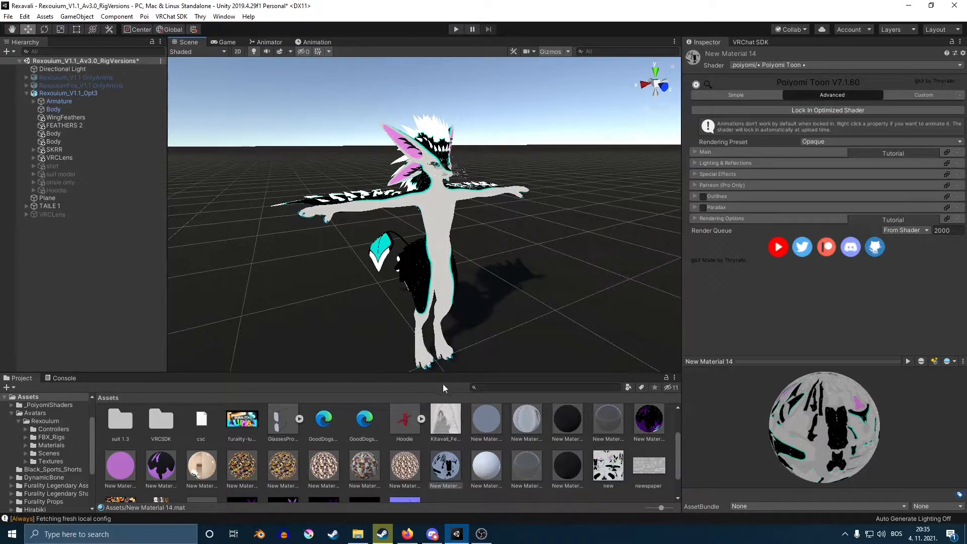
mouse_move(276, 167)
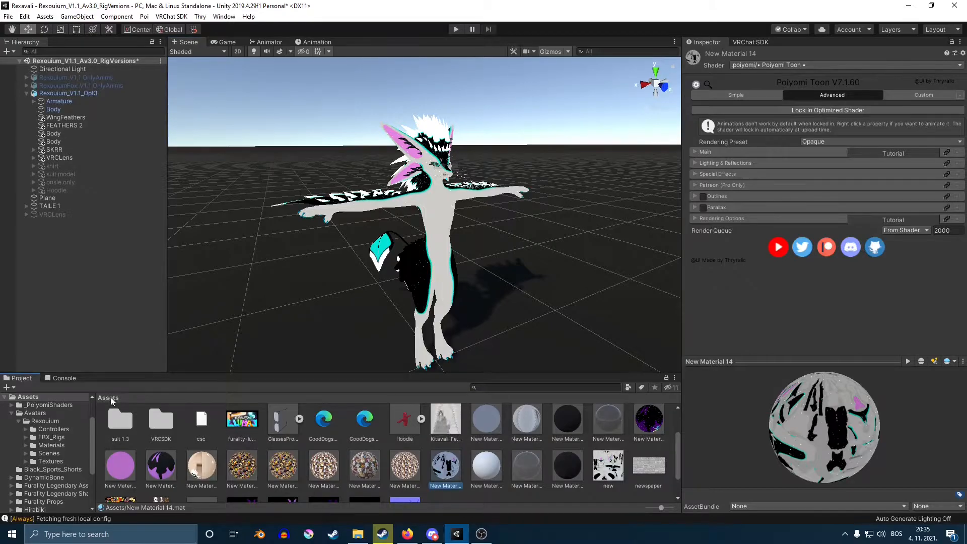
Step: Select the Rexouium_V1.1_Opt3 root object and bring up the Assets menu for Export Package
click(68, 93)
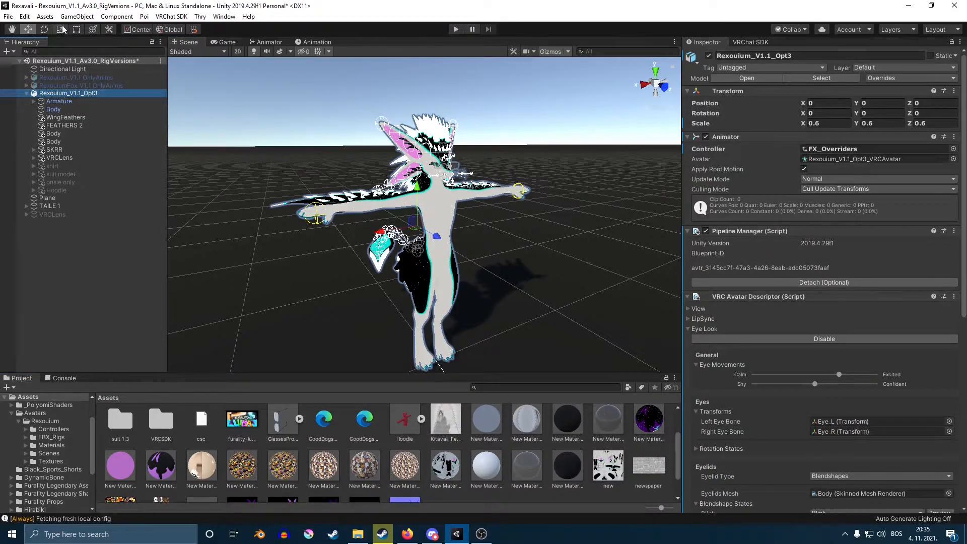
click(44, 16)
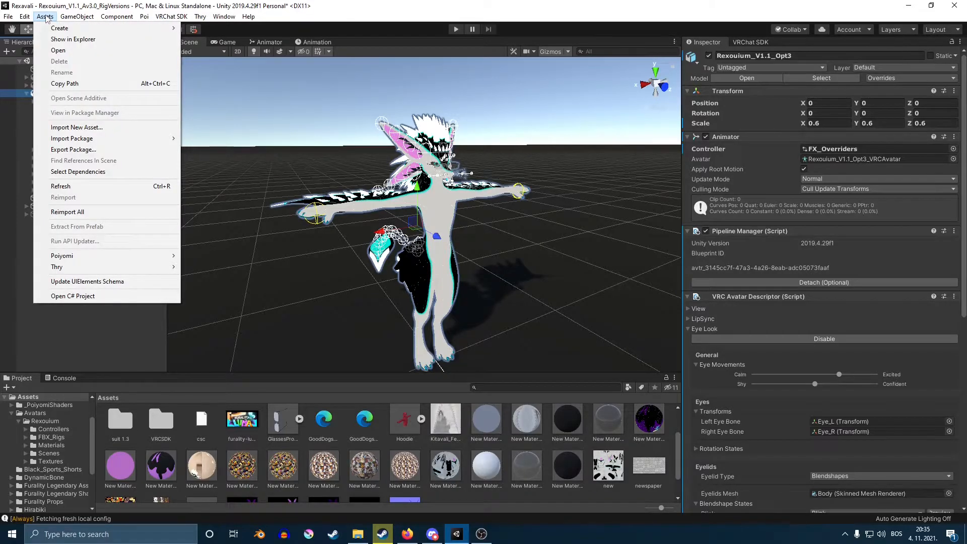
mouse_move(72, 149)
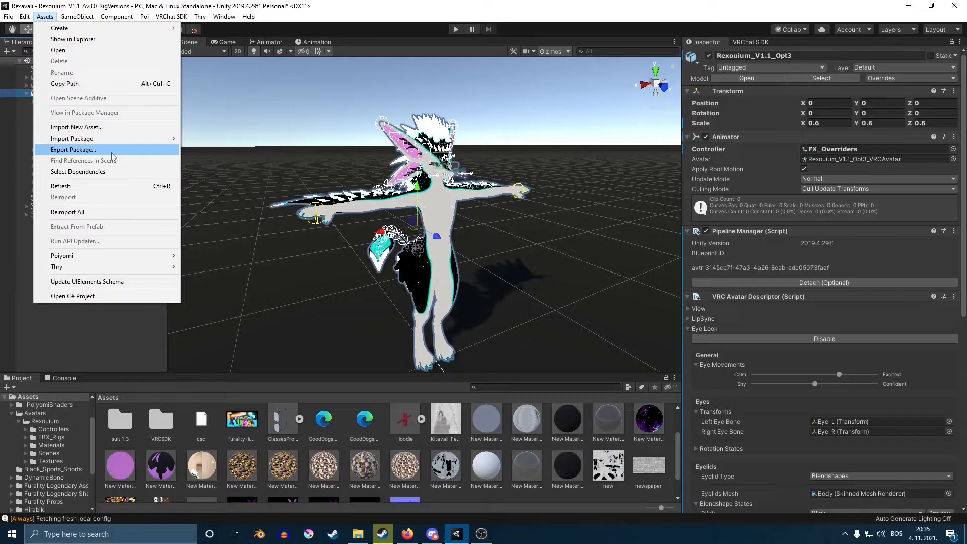
mouse_move(79, 172)
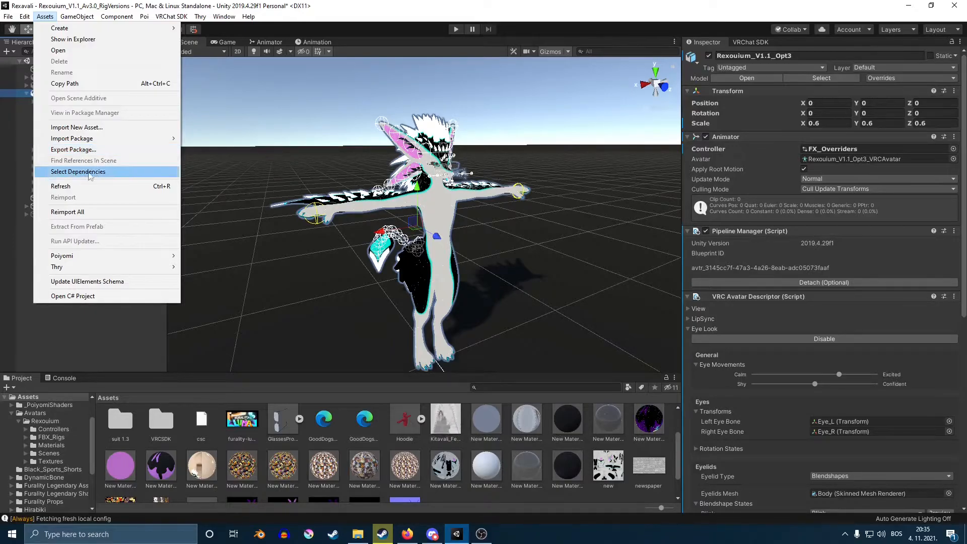